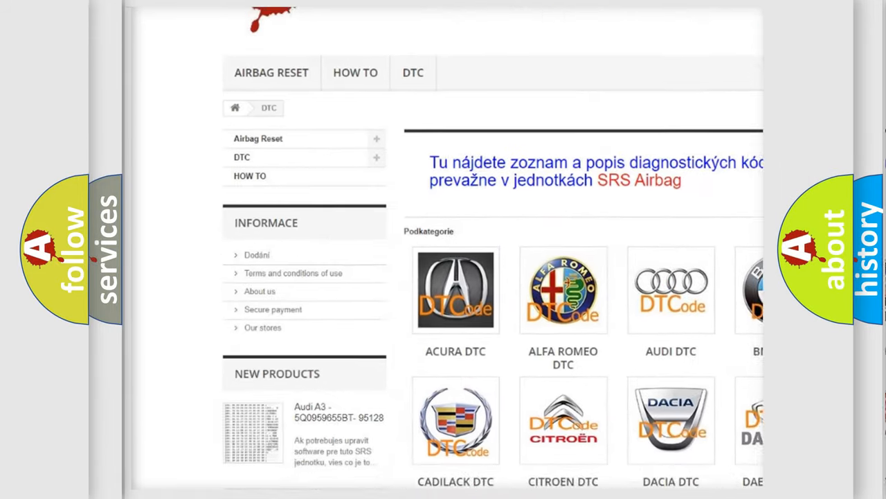
{"action": "scroll", "scroll_direction": "down", "scroll_amount": 3}
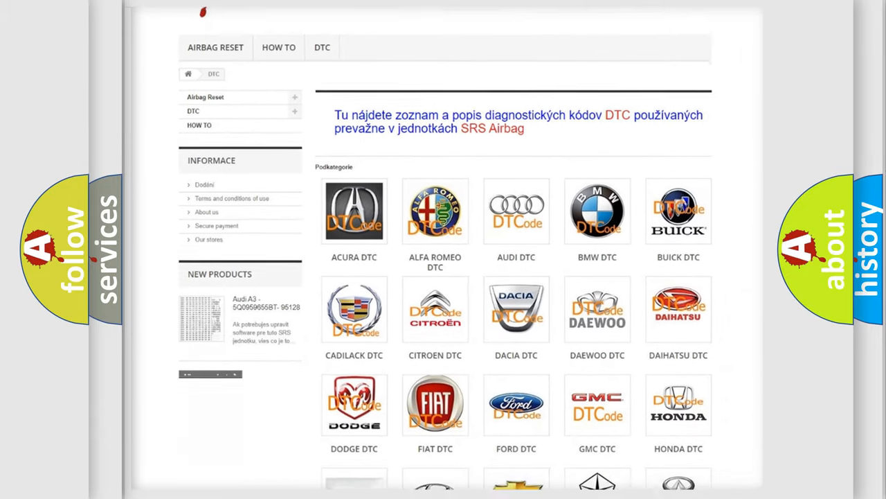
{"action": "scroll", "scroll_direction": "down", "scroll_amount": 3}
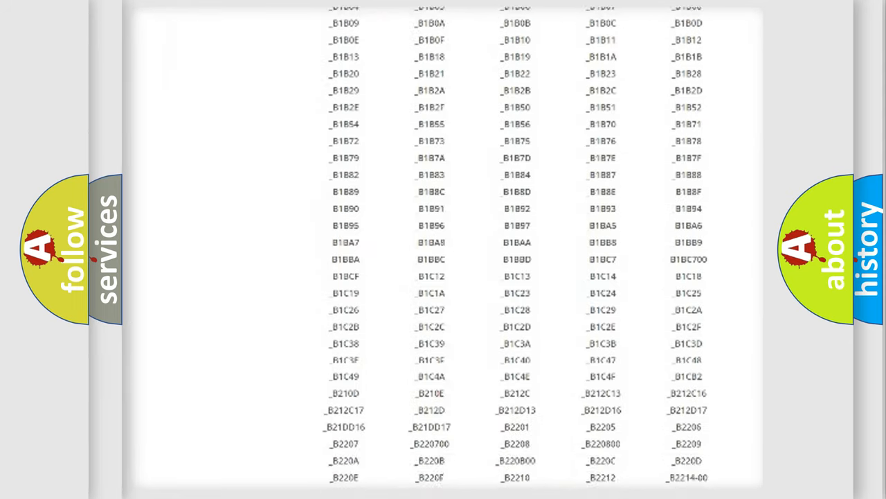
{"action": "scroll", "scroll_direction": "down", "scroll_amount": 3}
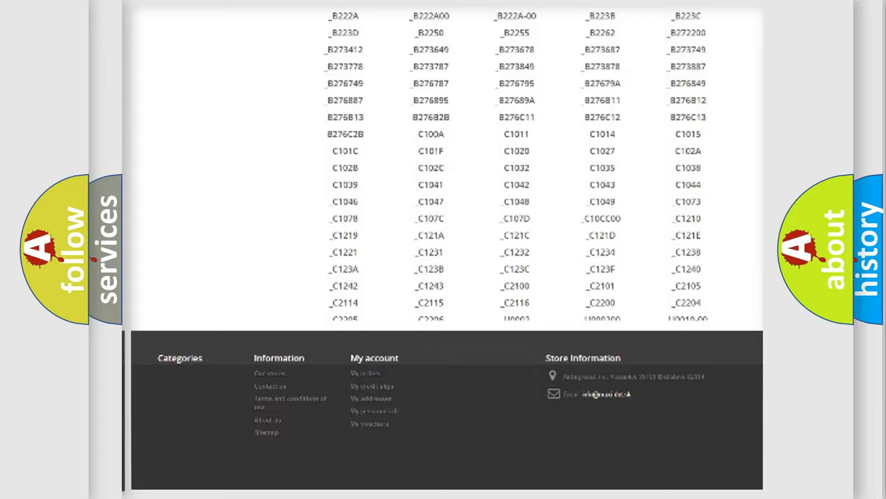
{"action": "scroll", "scroll_direction": "up", "scroll_amount": 3}
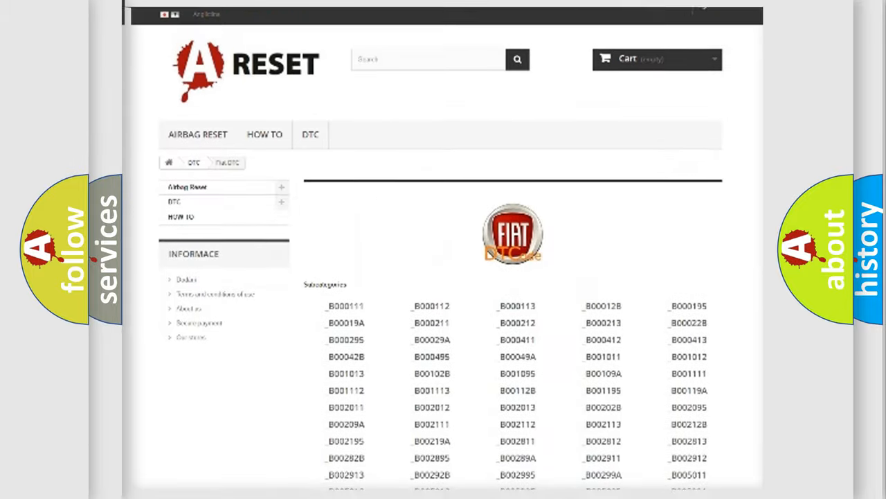